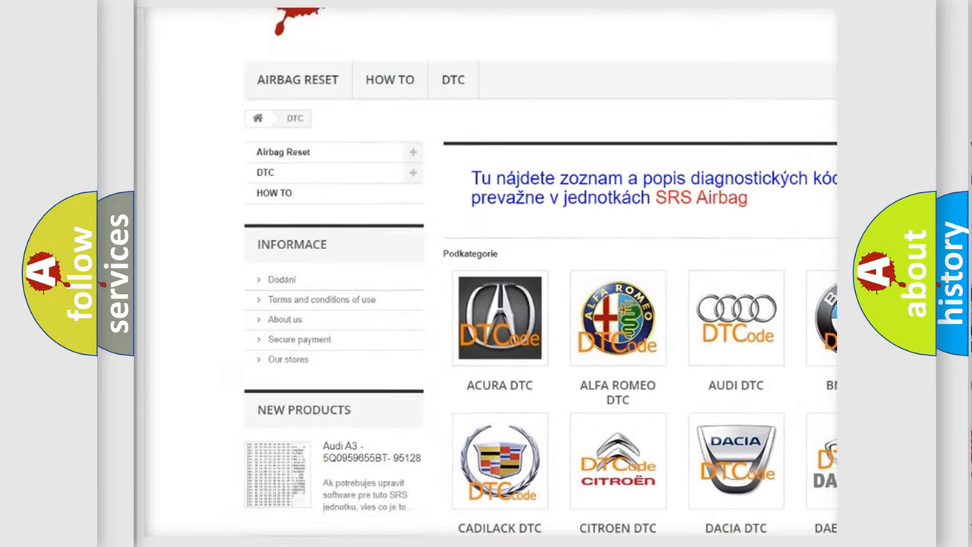
scroll(down, 3)
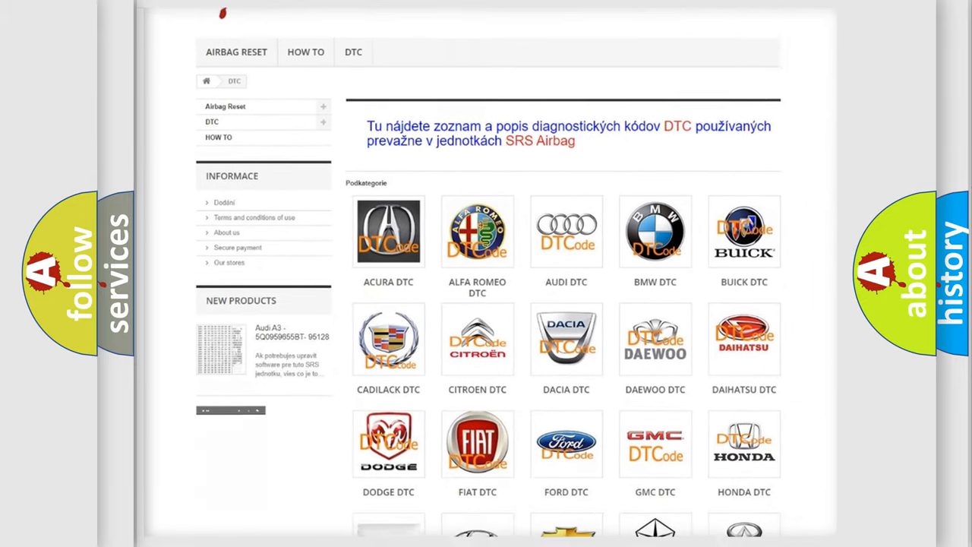
scroll(down, 3)
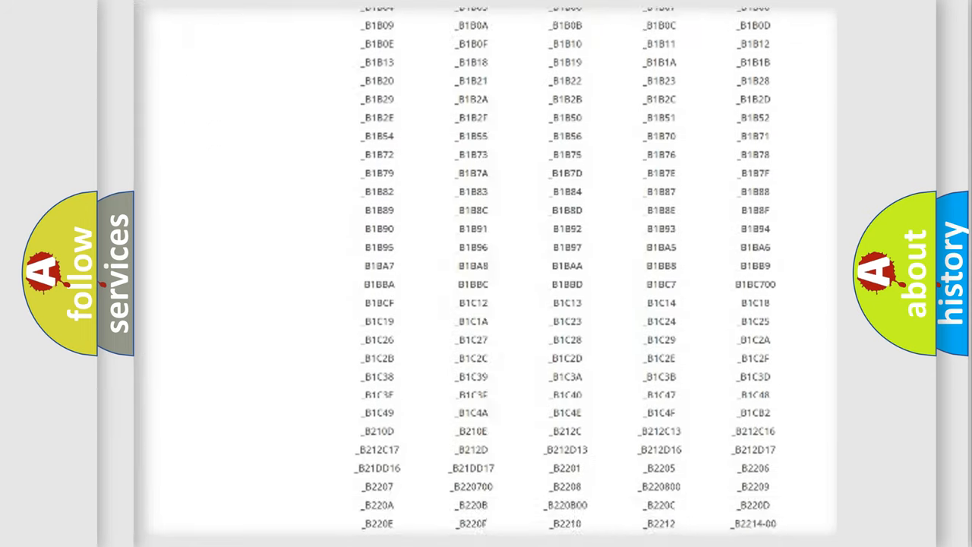
scroll(down, 3)
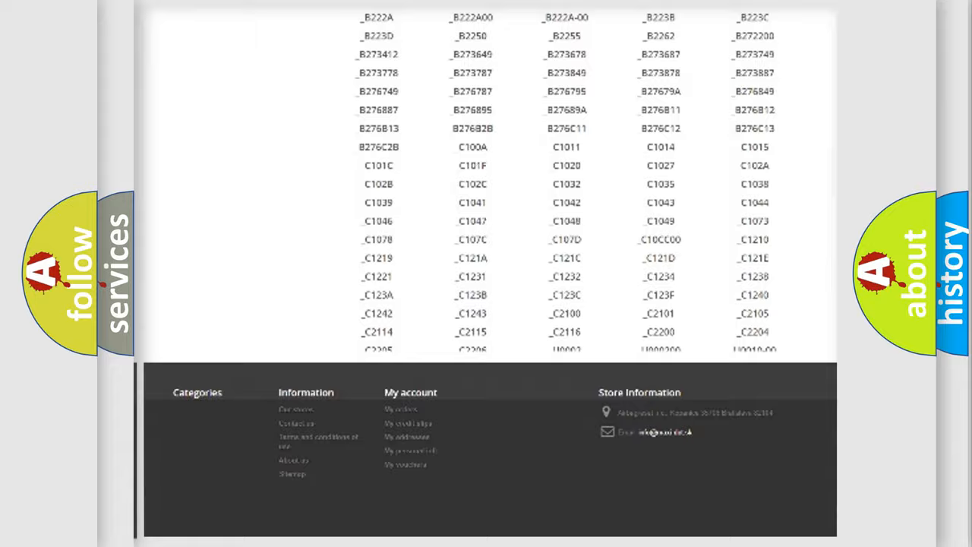